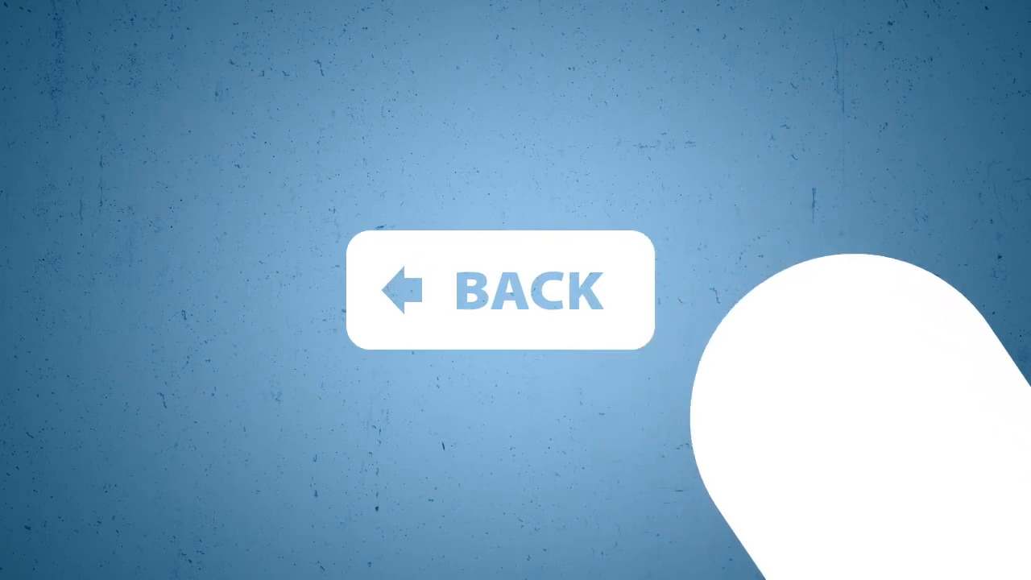
pyautogui.click(500, 290)
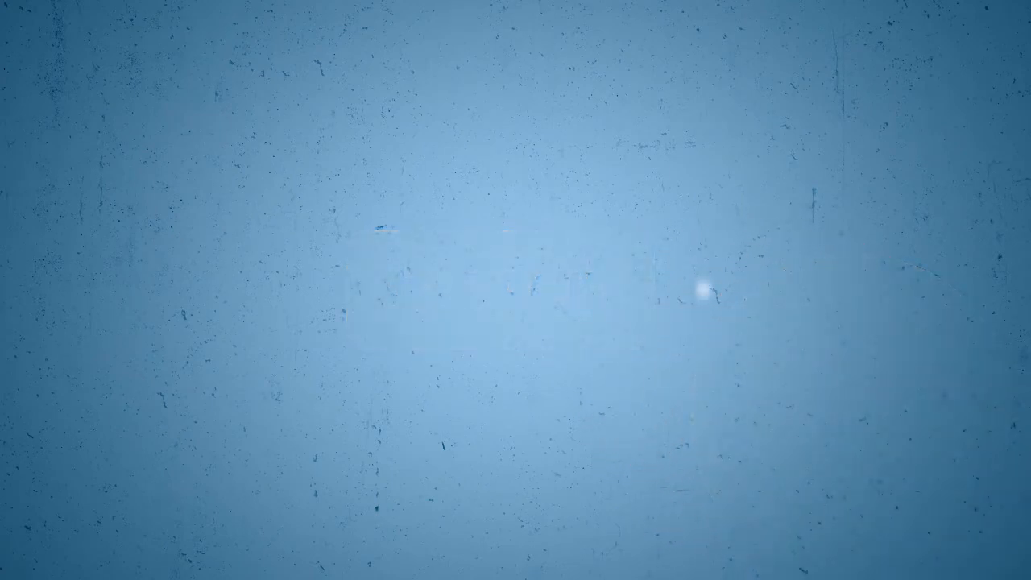